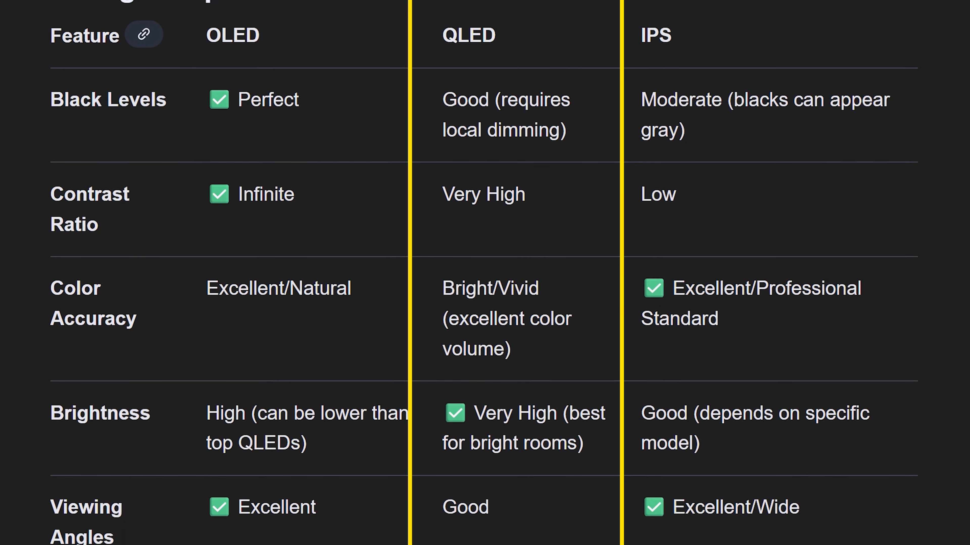
# Reach the G-SYNC setting under System > Displays, showing G-SYNC off and the scaling mode.
pyautogui.scroll(-3)
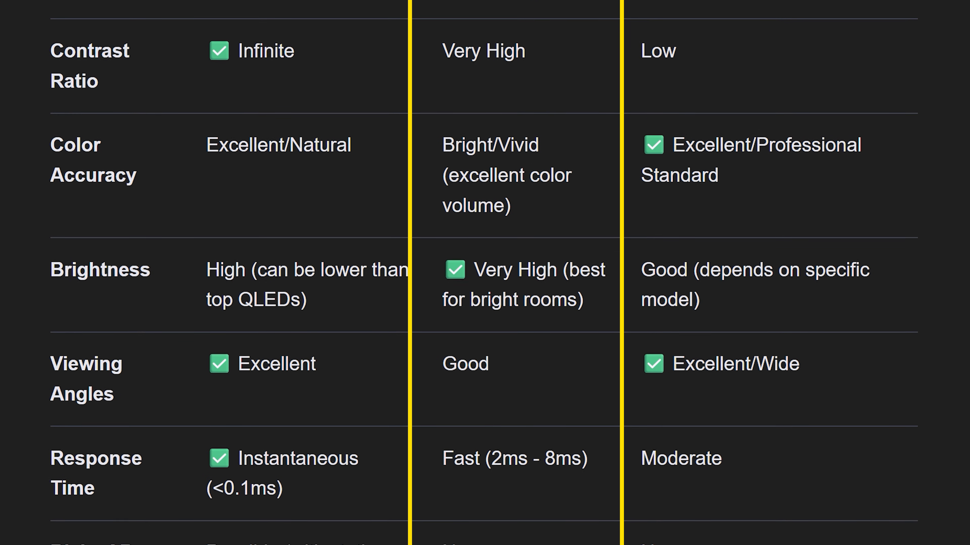
pyautogui.scroll(-3)
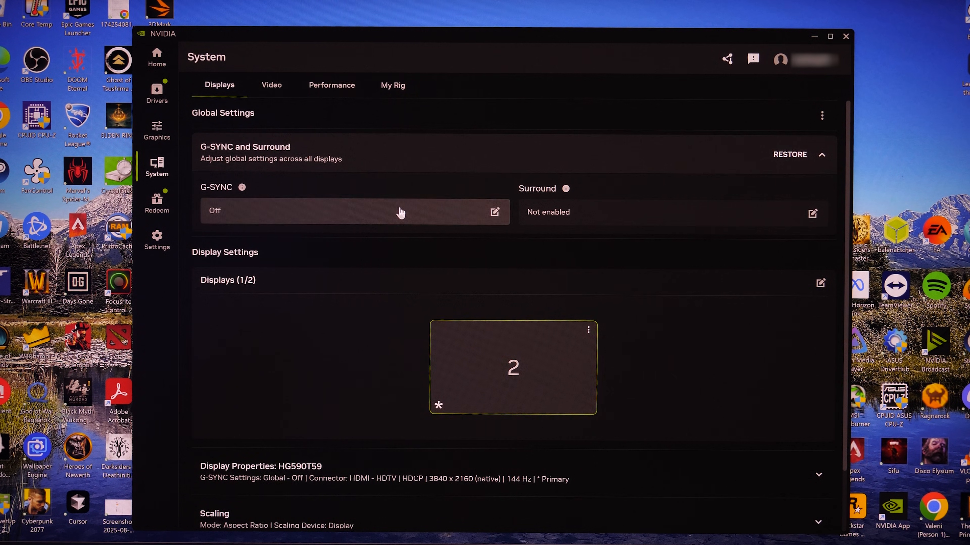
pyautogui.click(493, 212)
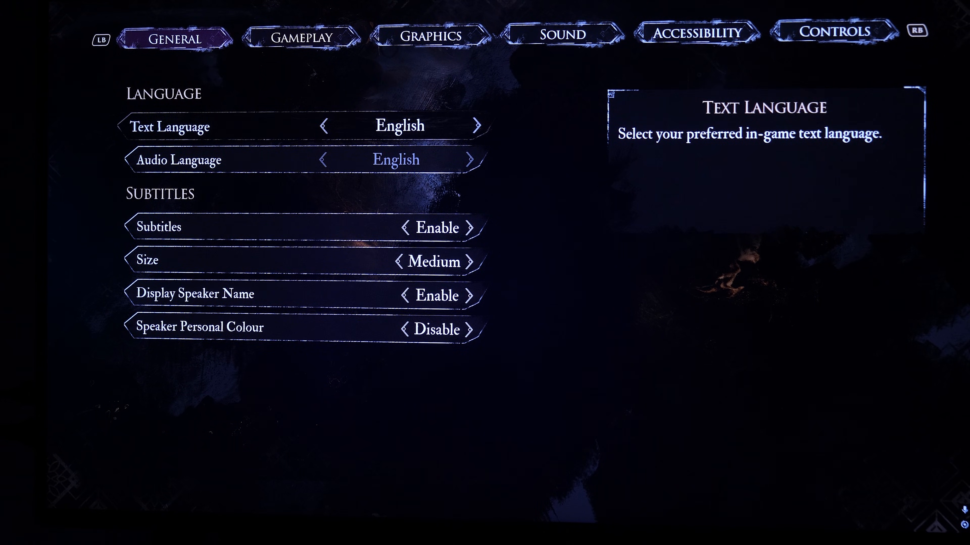
pyautogui.click(429, 34)
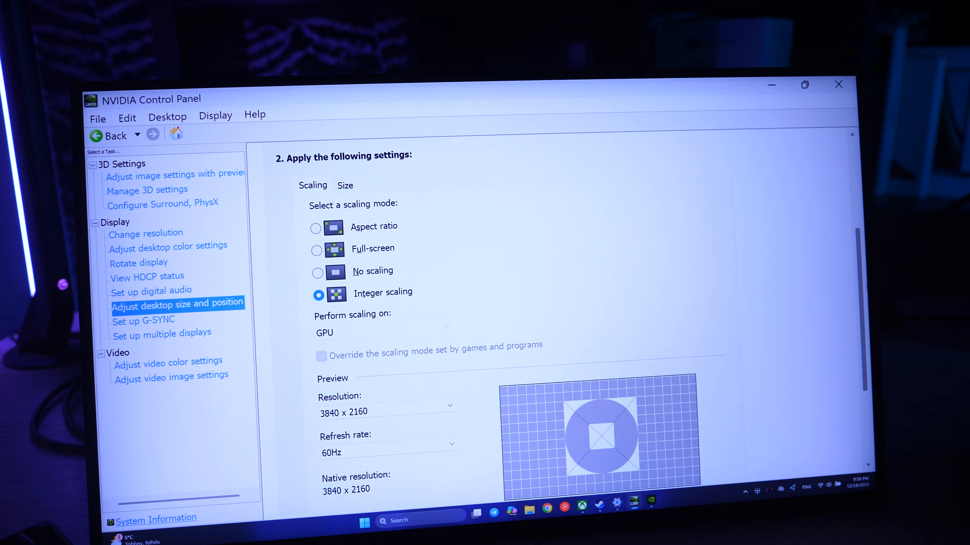
# Scroll to the preview of Integer scaling performed on the GPU in desktop size and position.
pyautogui.scroll(-3)
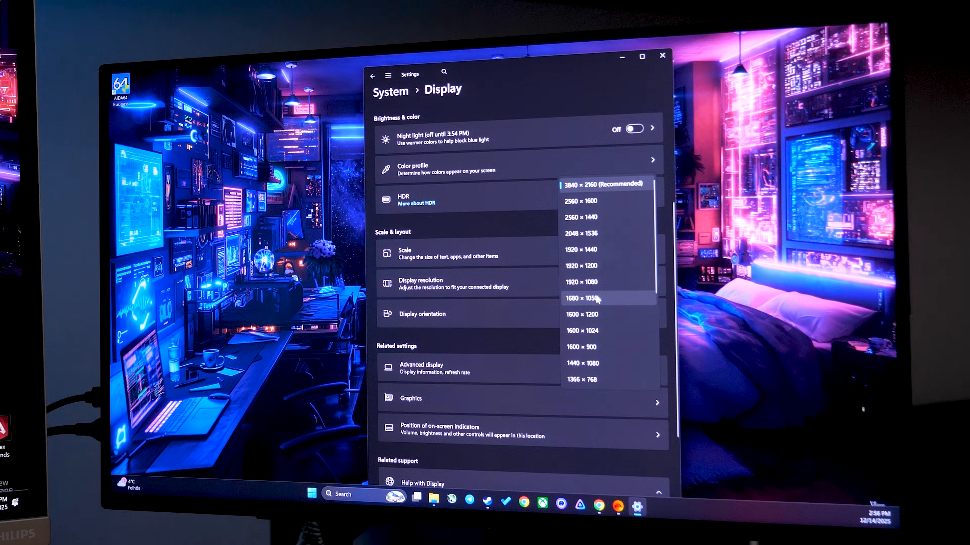
pyautogui.click(606, 184)
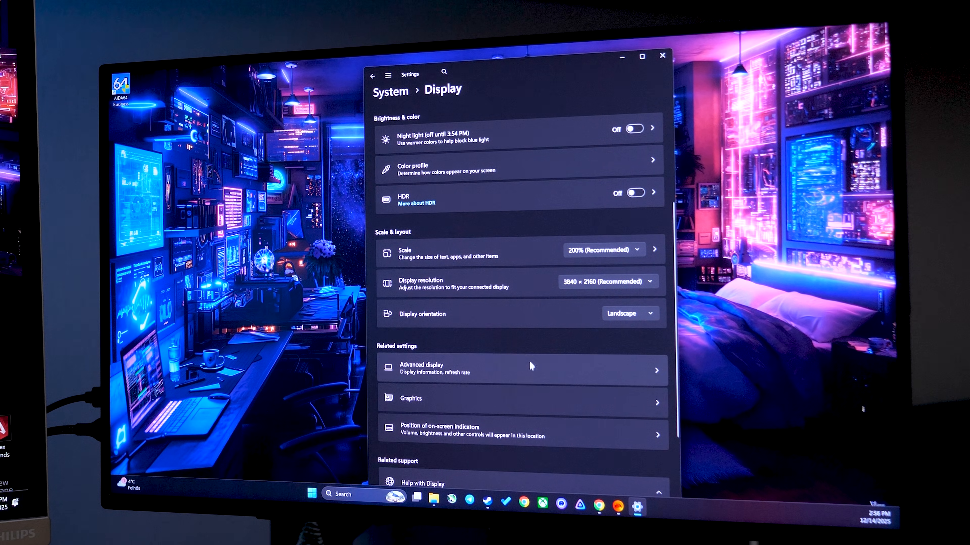